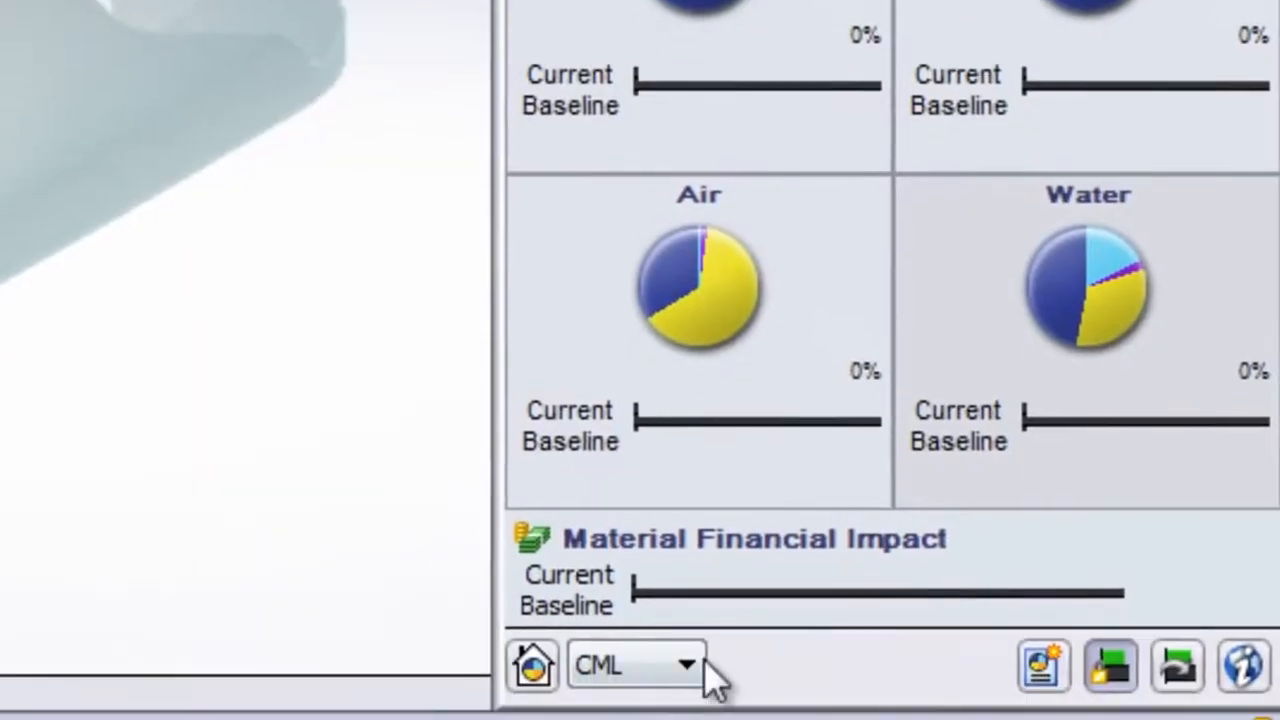
Step: Change the part material from ABS PC to PC High Viscosity in the Sustainability material list
left_click(632, 664)
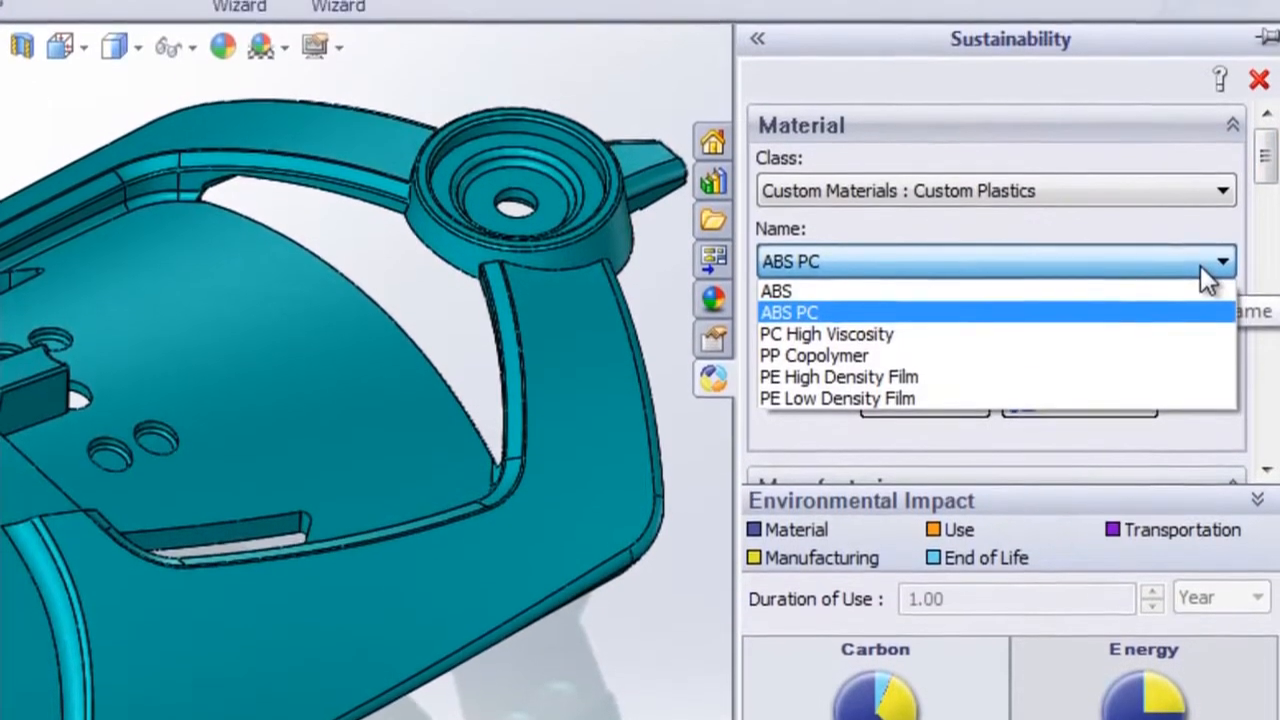
left_click(826, 338)
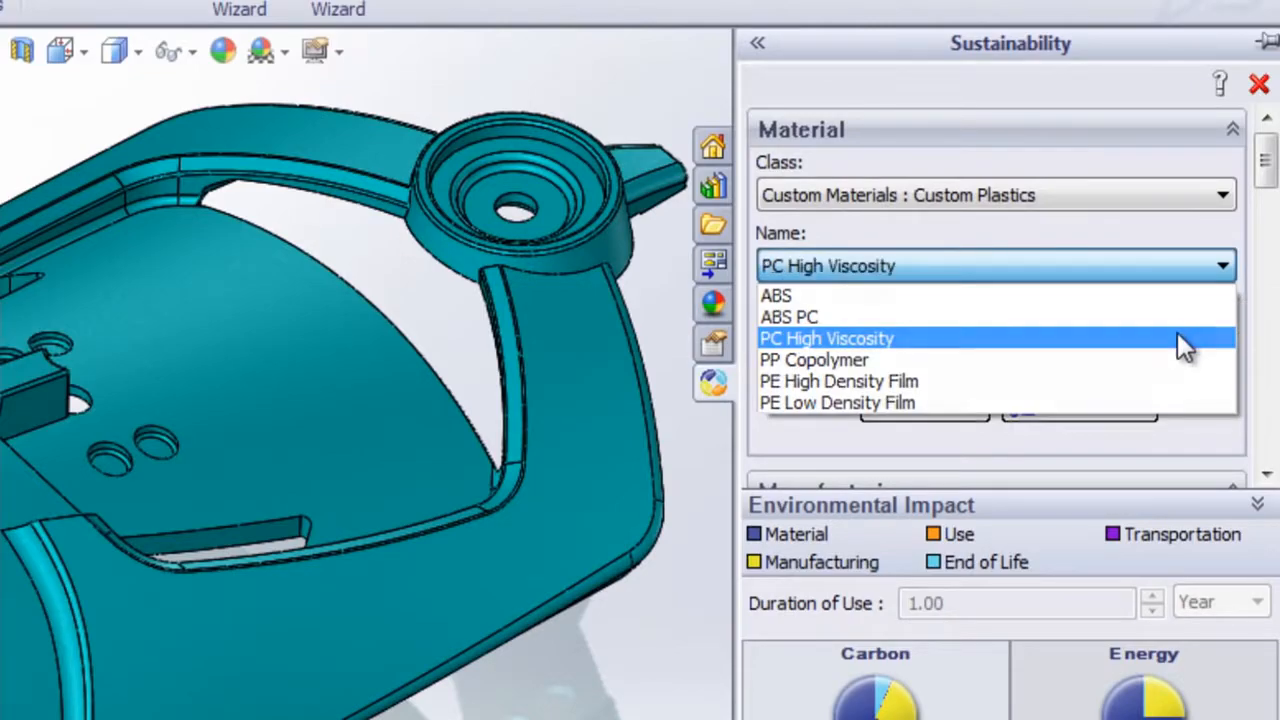